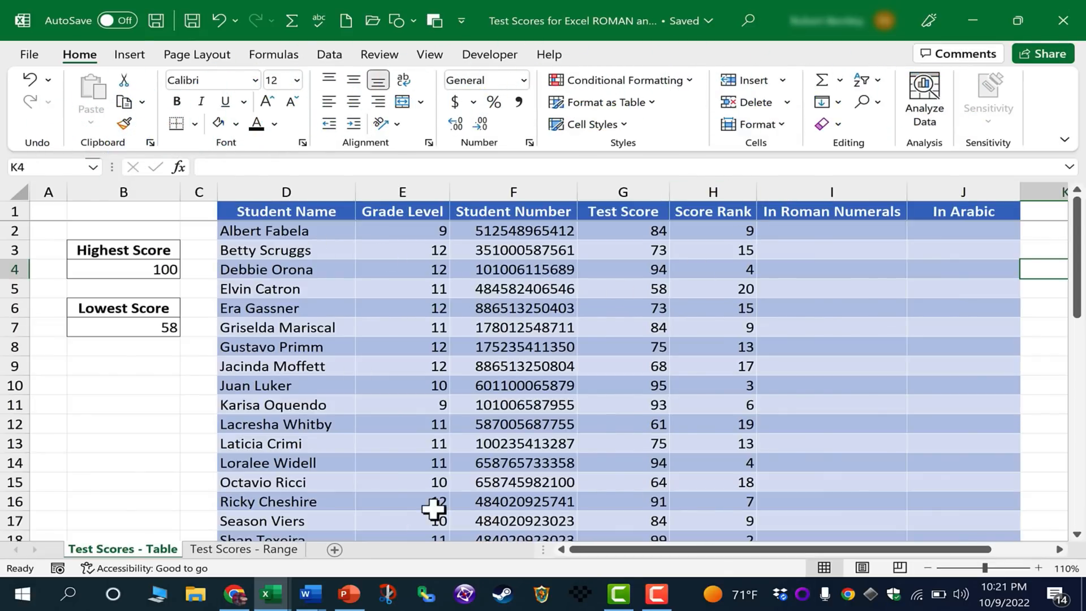
mouse_move(863, 268)
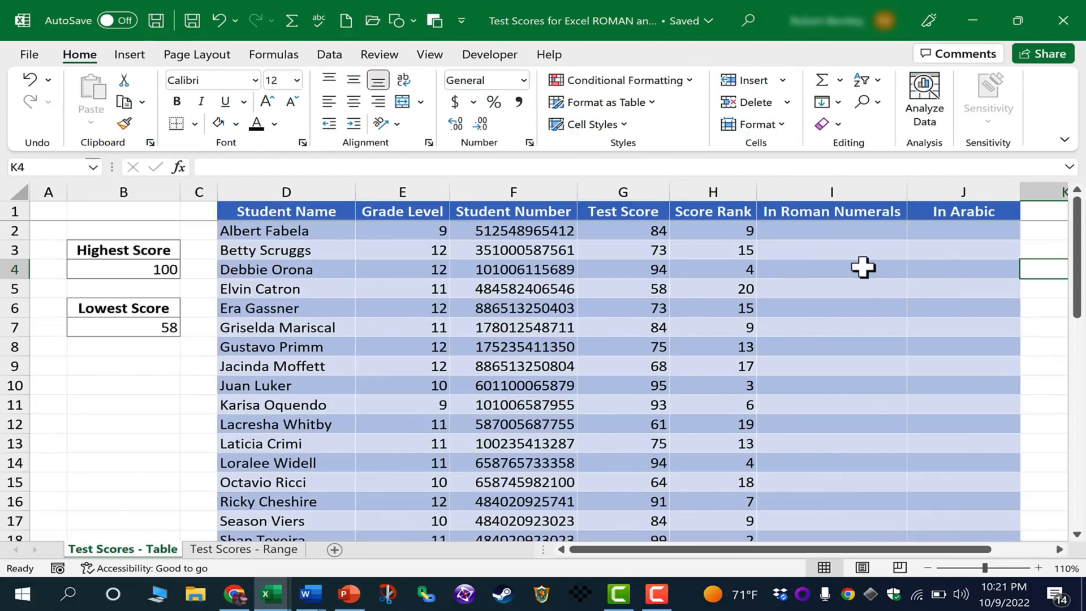
mouse_move(727, 244)
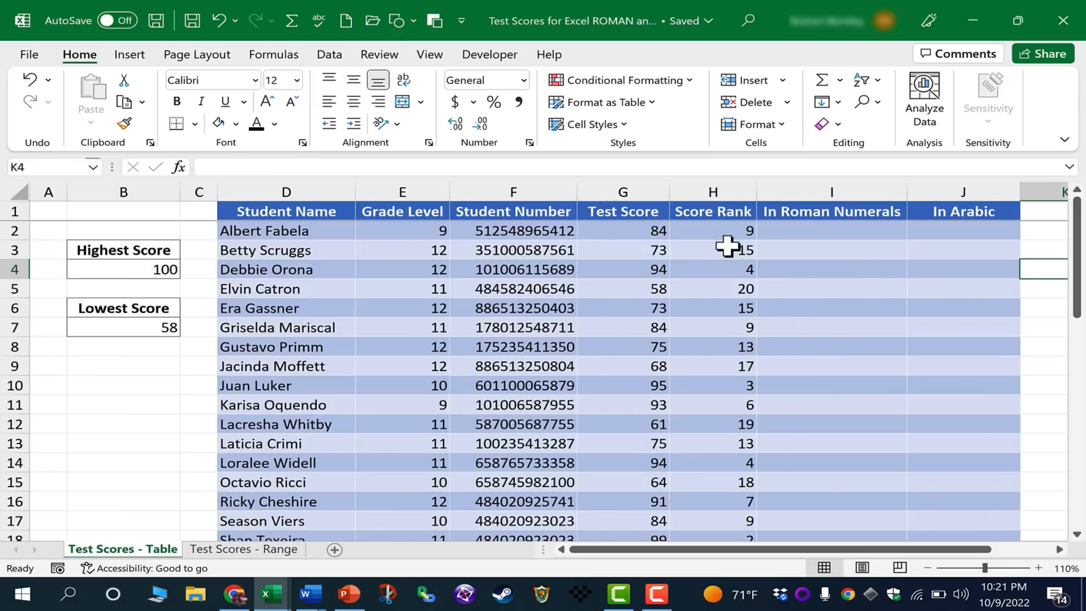
mouse_move(874, 230)
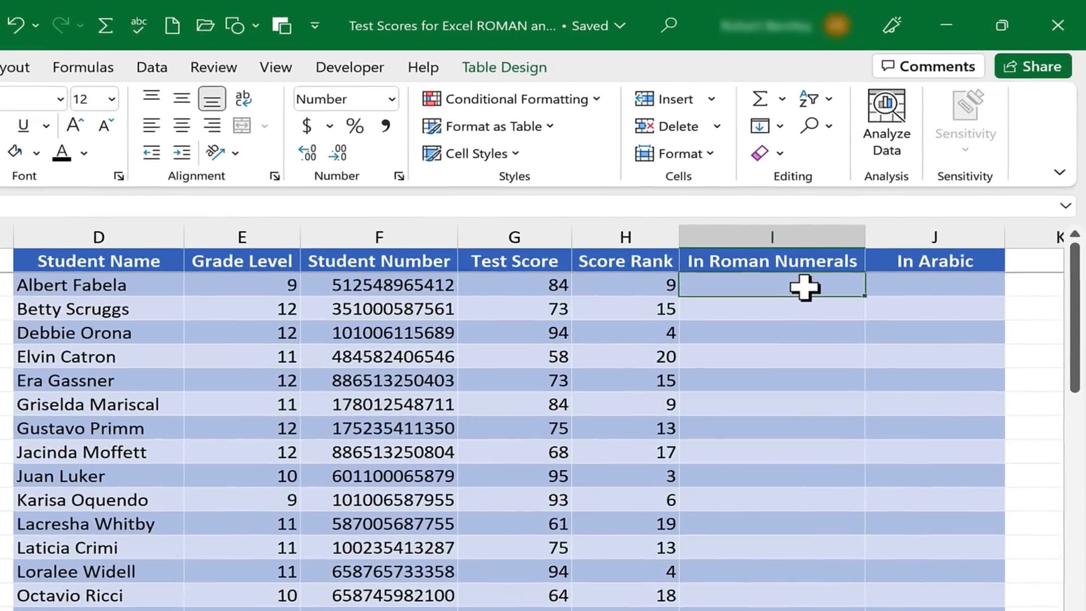
Enter =ROMAN(H2) in I2 so the table fills every rank as a Roman numeral
text(=roman()
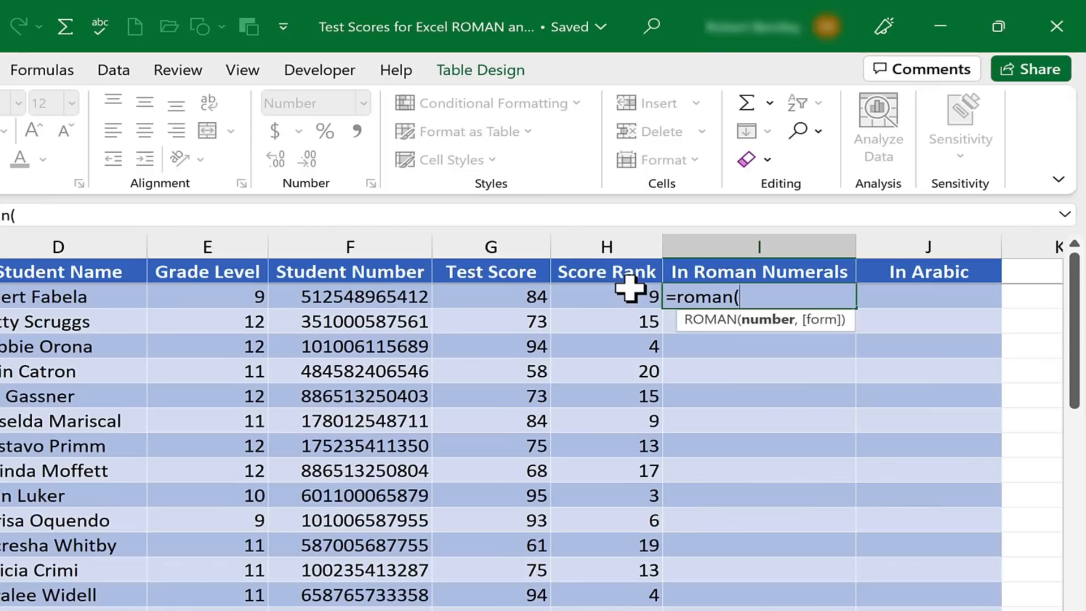
click(605, 296)
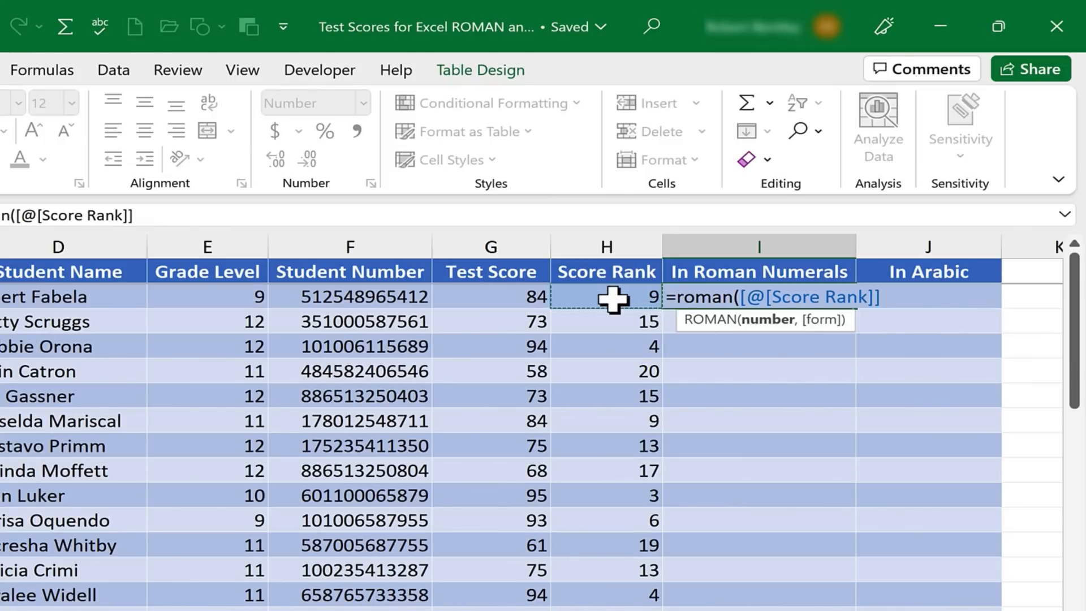
text())
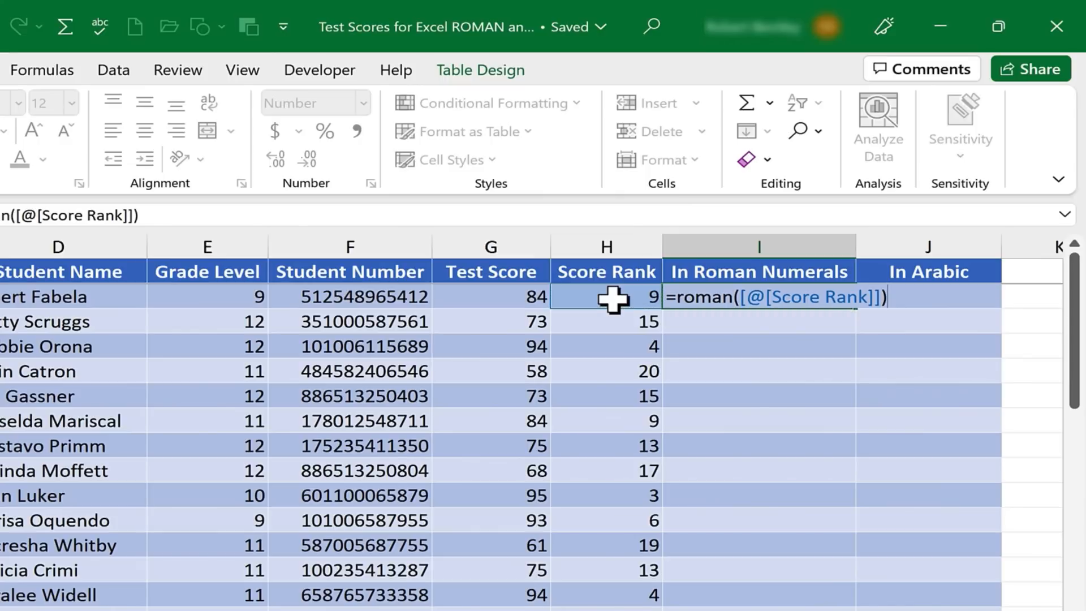
key(enter)
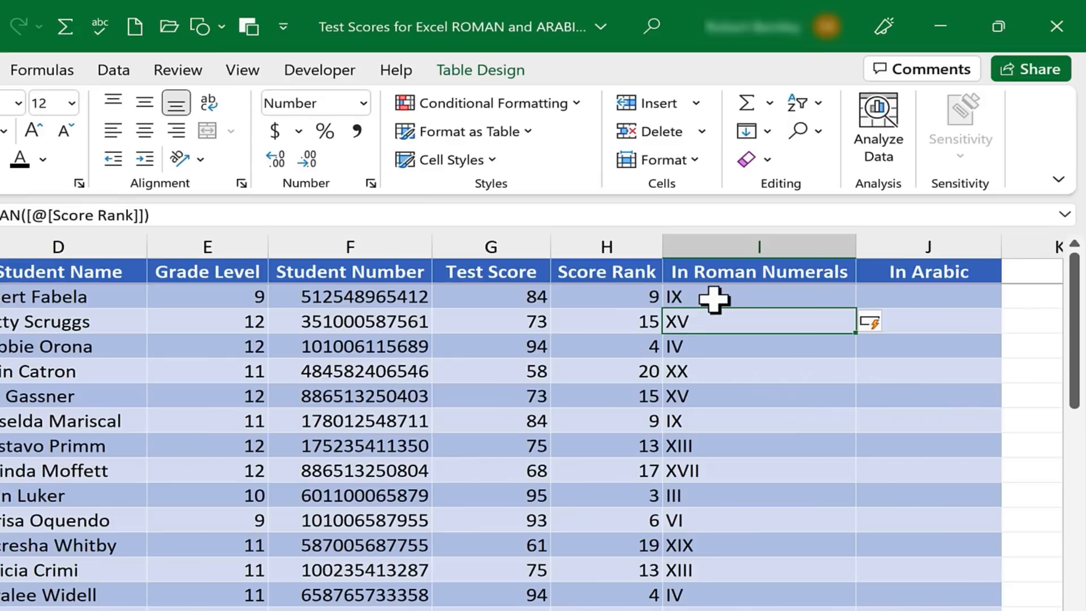
mouse_move(771, 556)
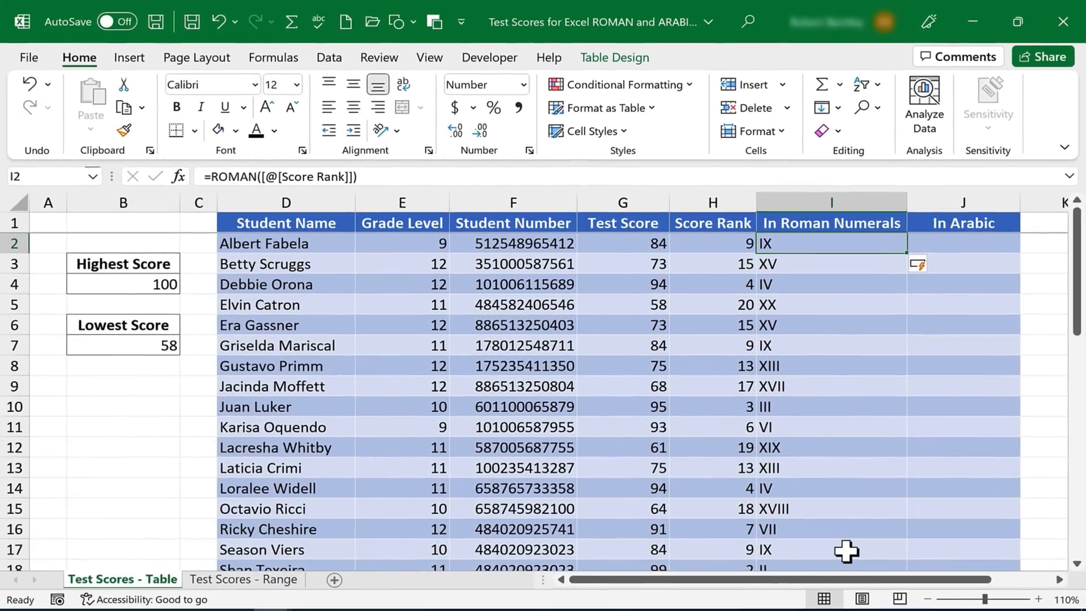
mouse_move(287, 552)
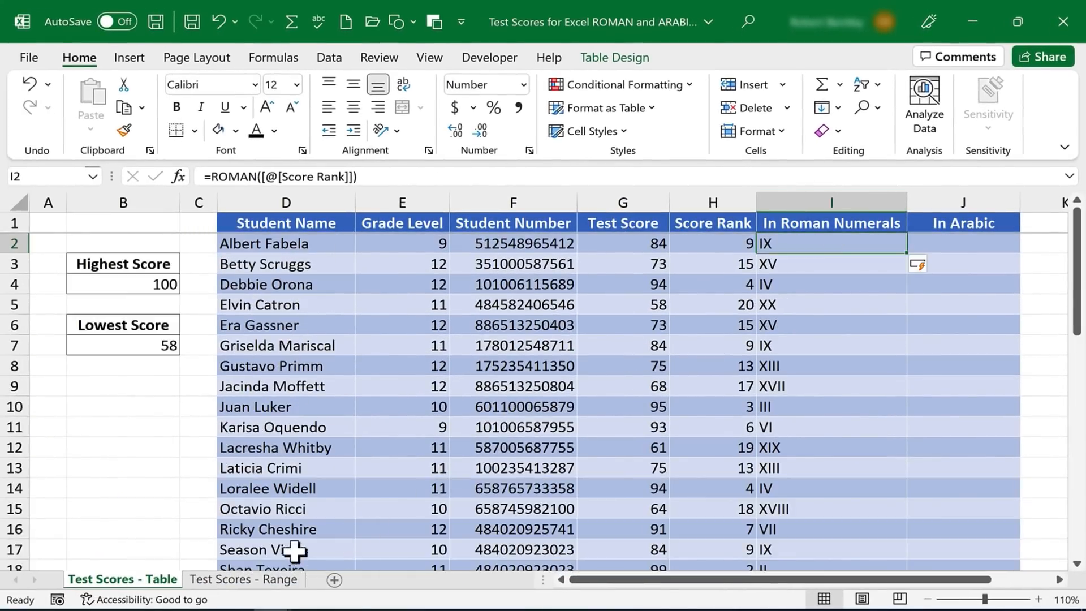
On the Test Scores - Range sheet, start =ROMAN(H2, in I2 awaiting the style argument
click(243, 579)
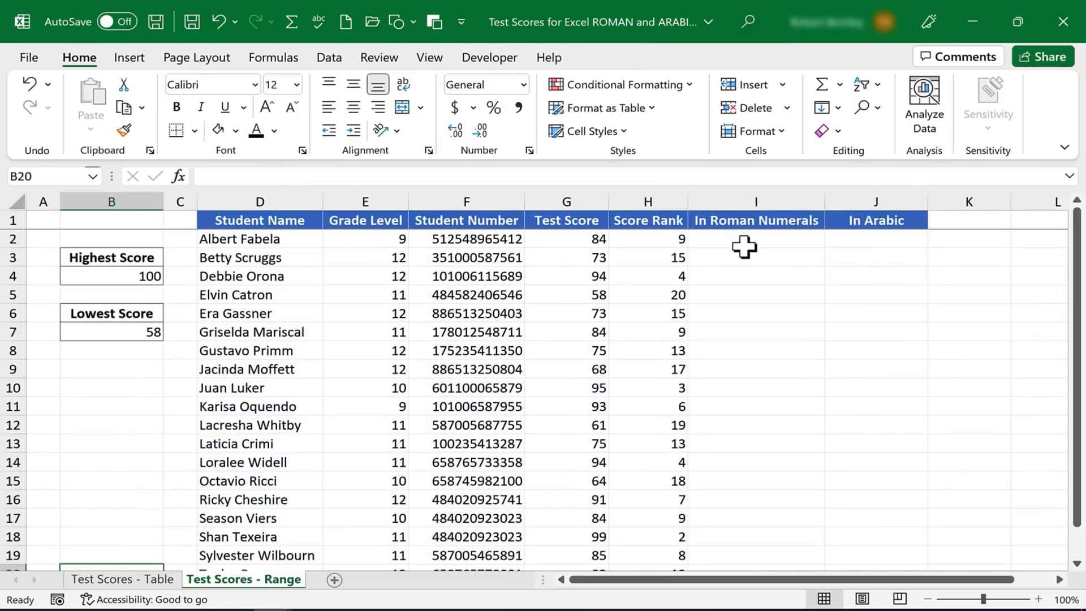
click(754, 239)
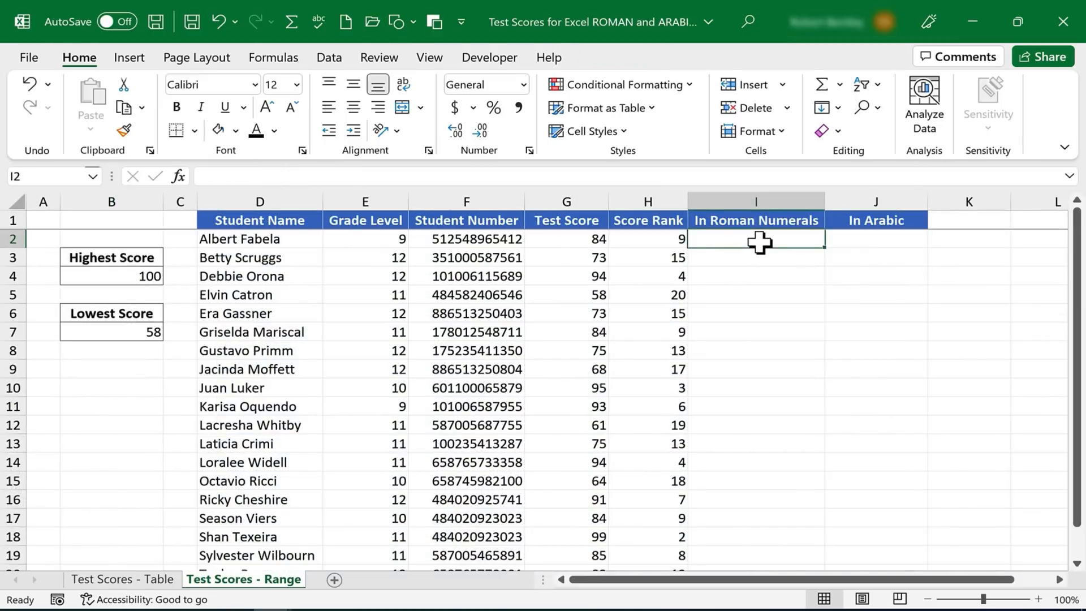
text(=roman)
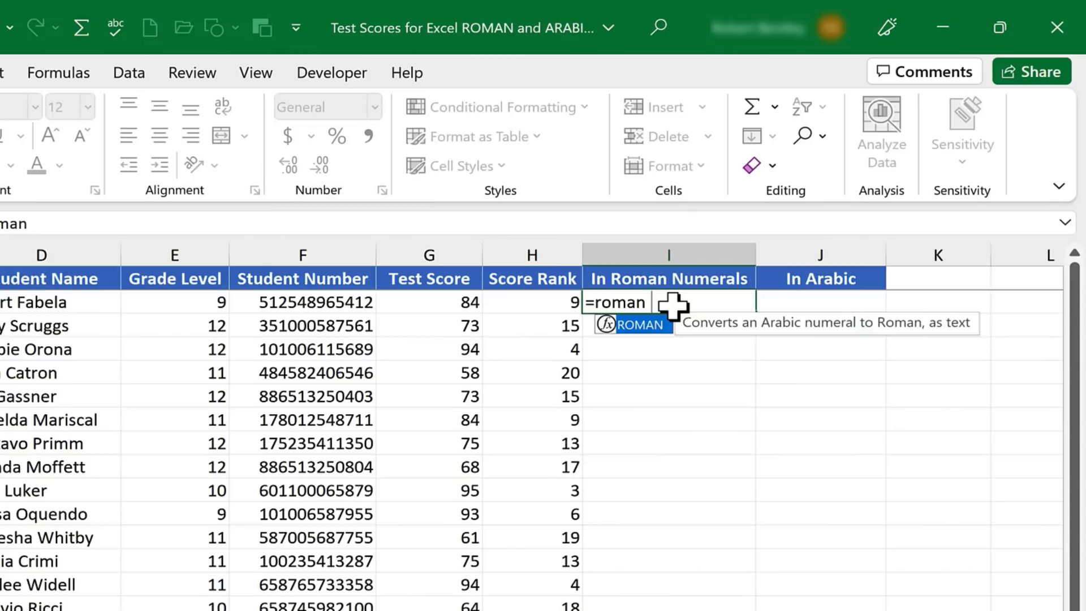
click(531, 301)
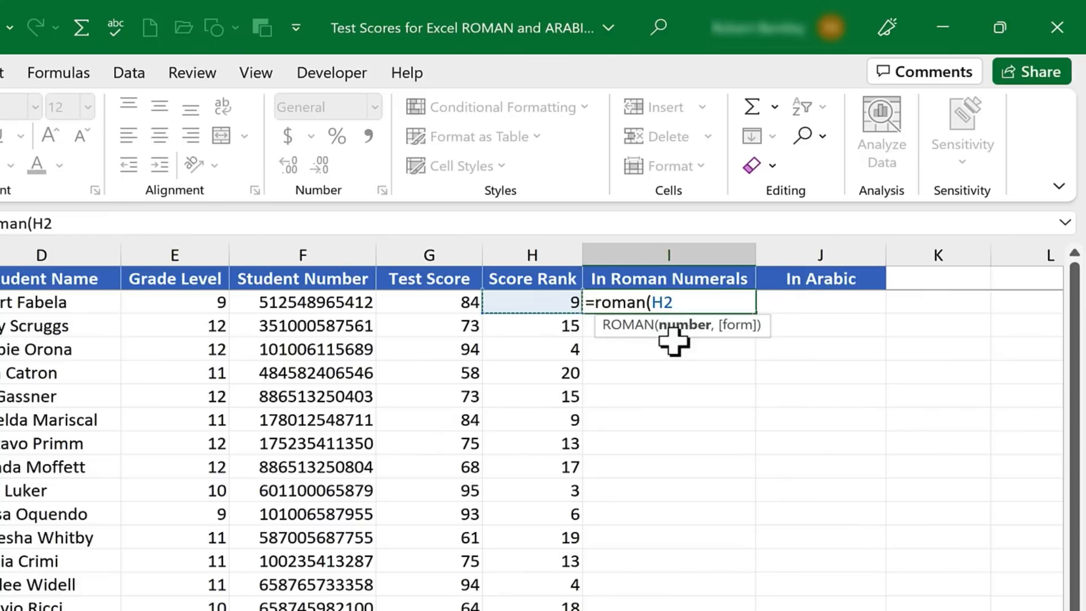
mouse_move(720, 341)
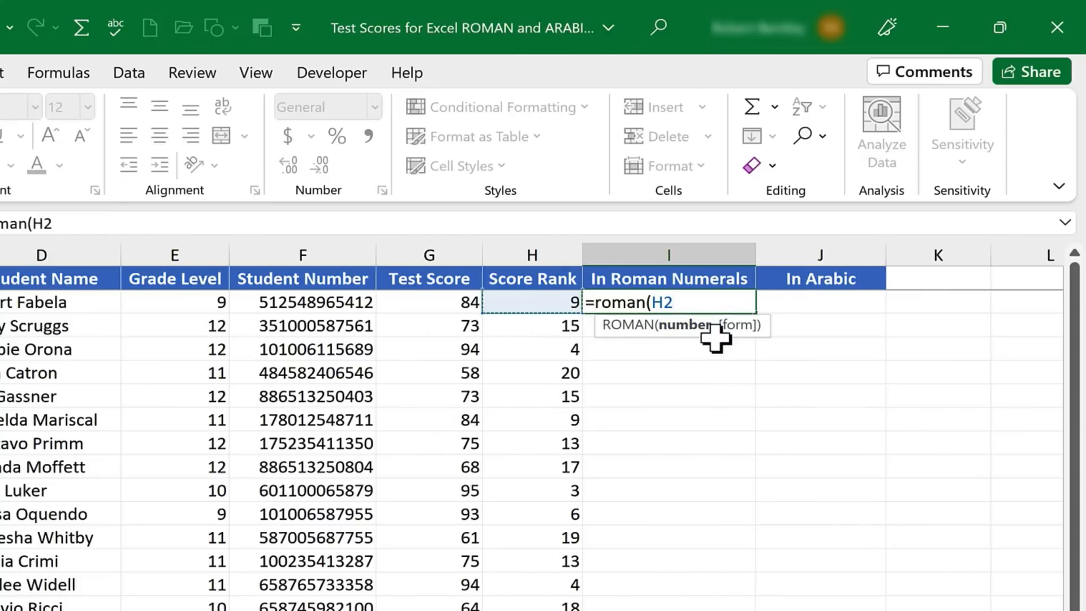
text(,)
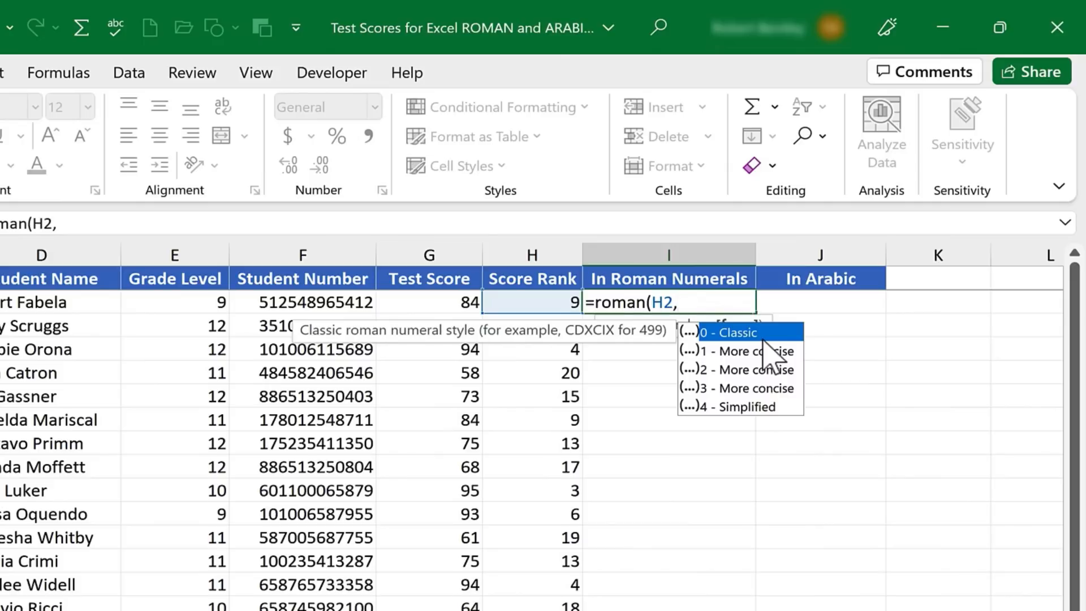
mouse_move(766, 357)
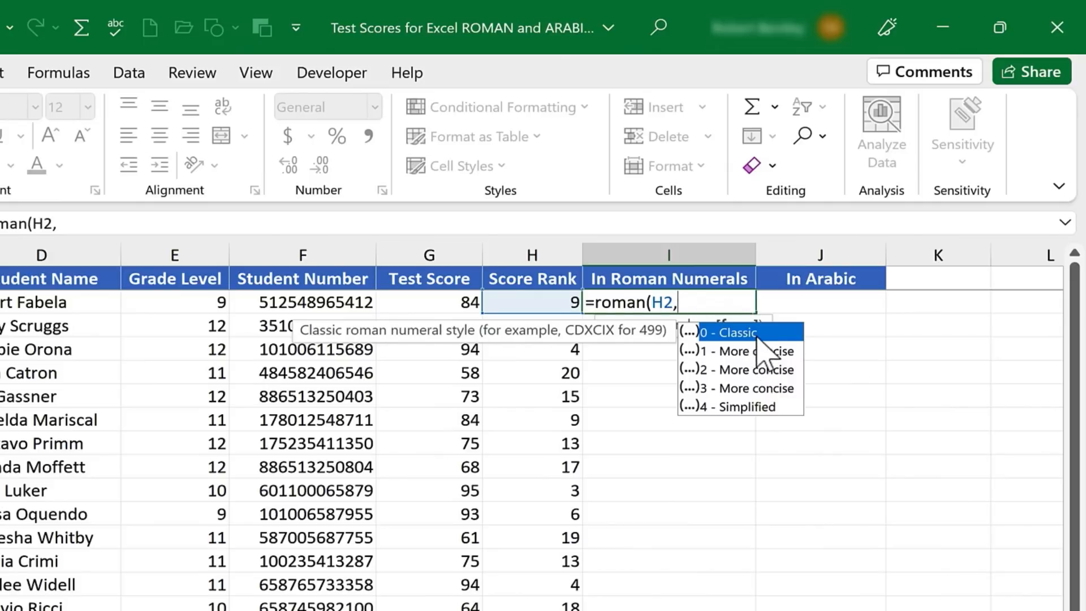
mouse_move(813, 363)
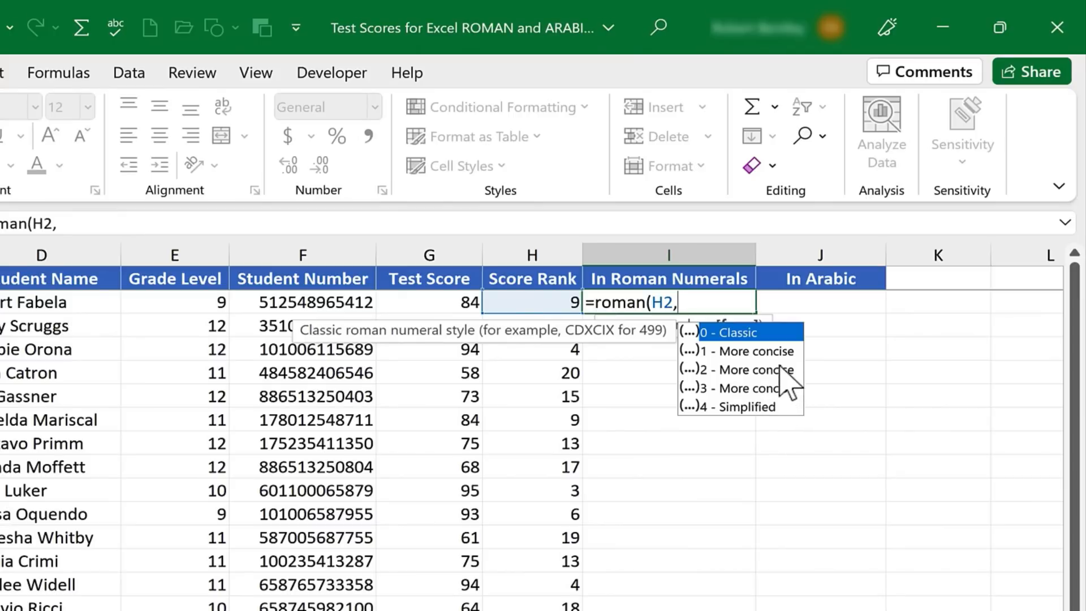
mouse_move(776, 374)
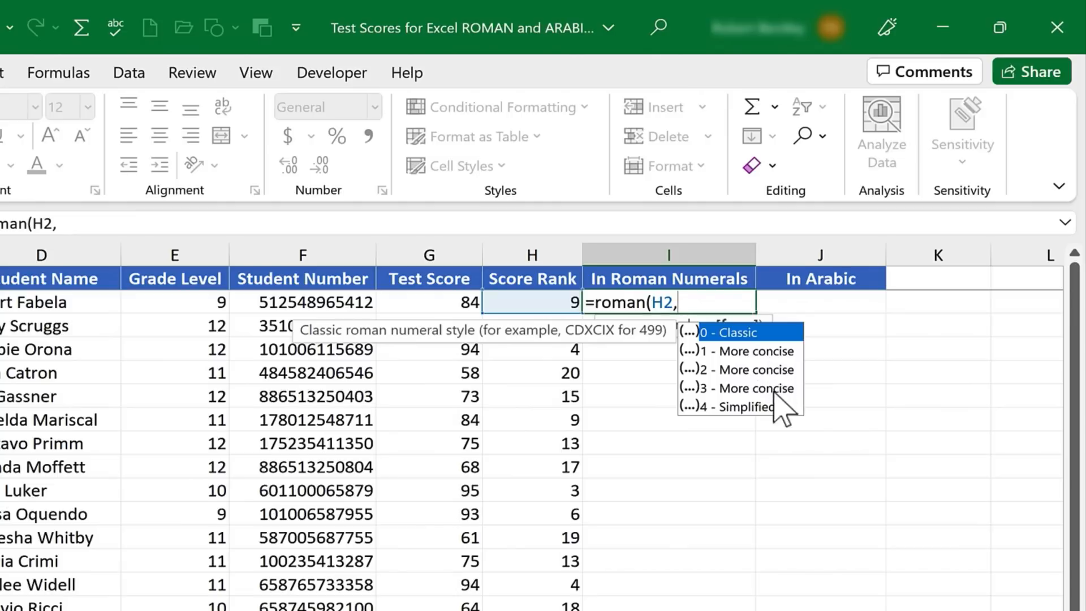
mouse_move(782, 421)
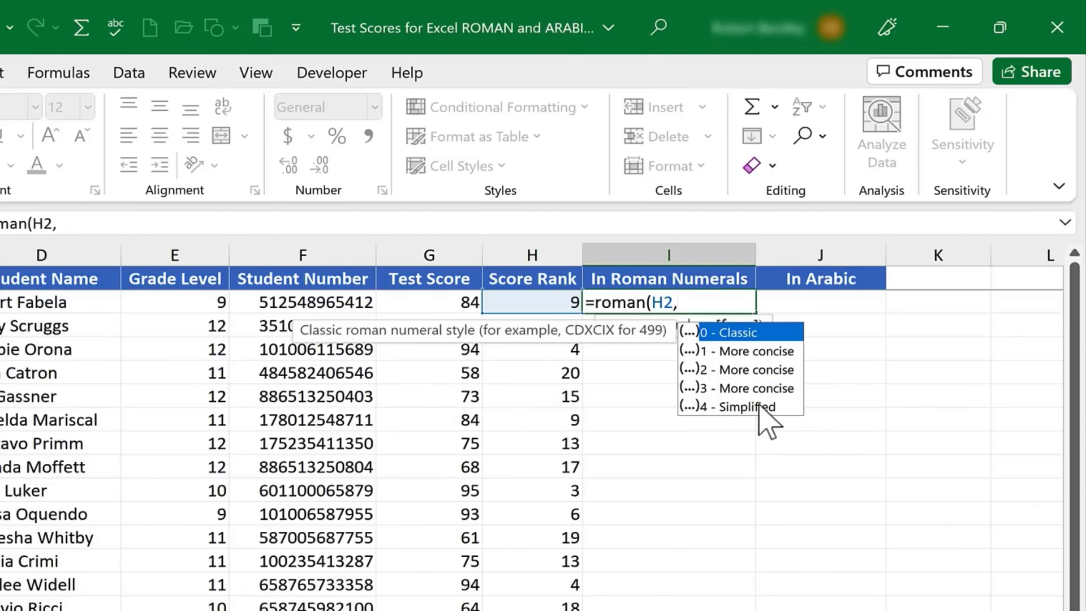
mouse_move(740, 406)
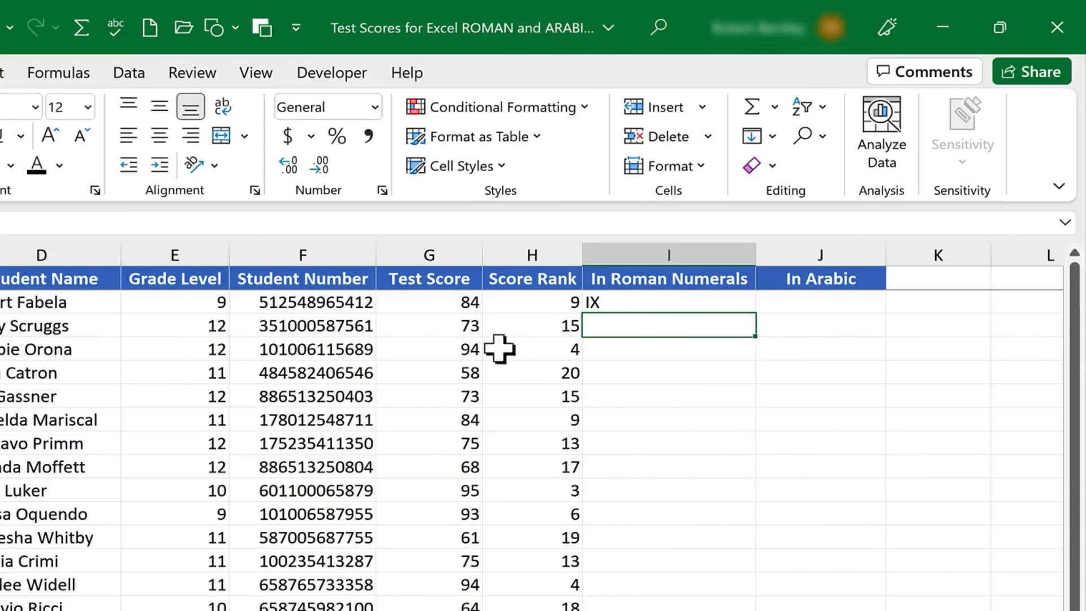
Copy the ROMAN formula from I2 down column I and check row 10
click(667, 301)
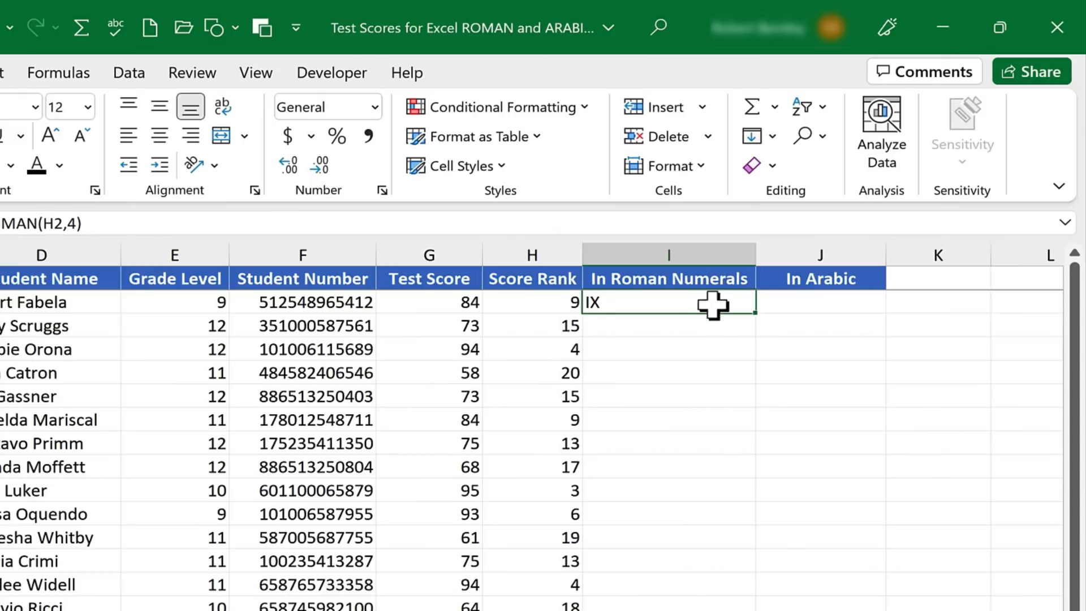
mouse_move(761, 322)
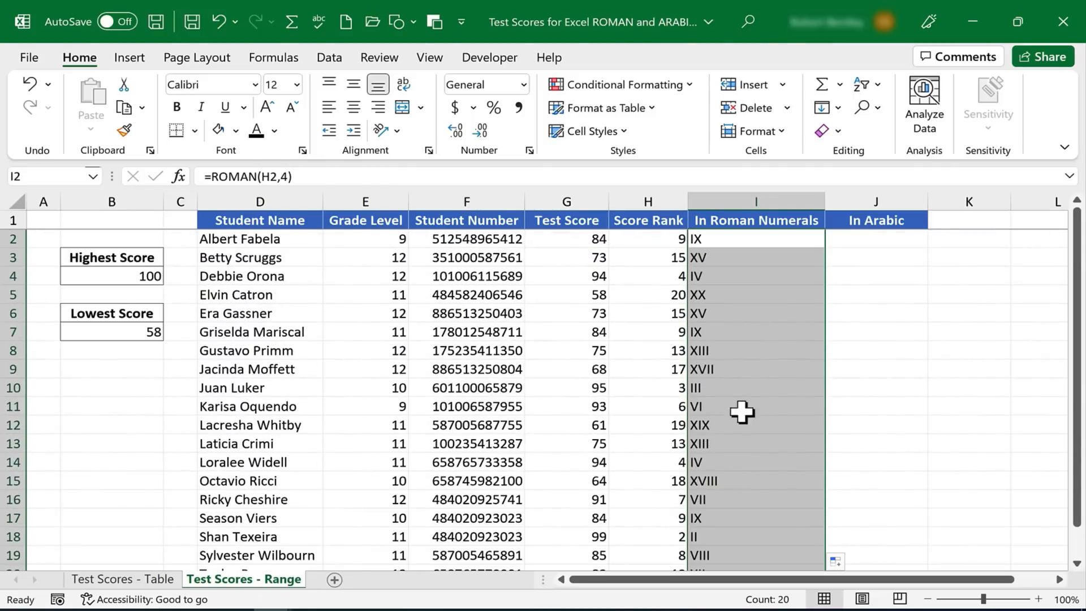
click(755, 387)
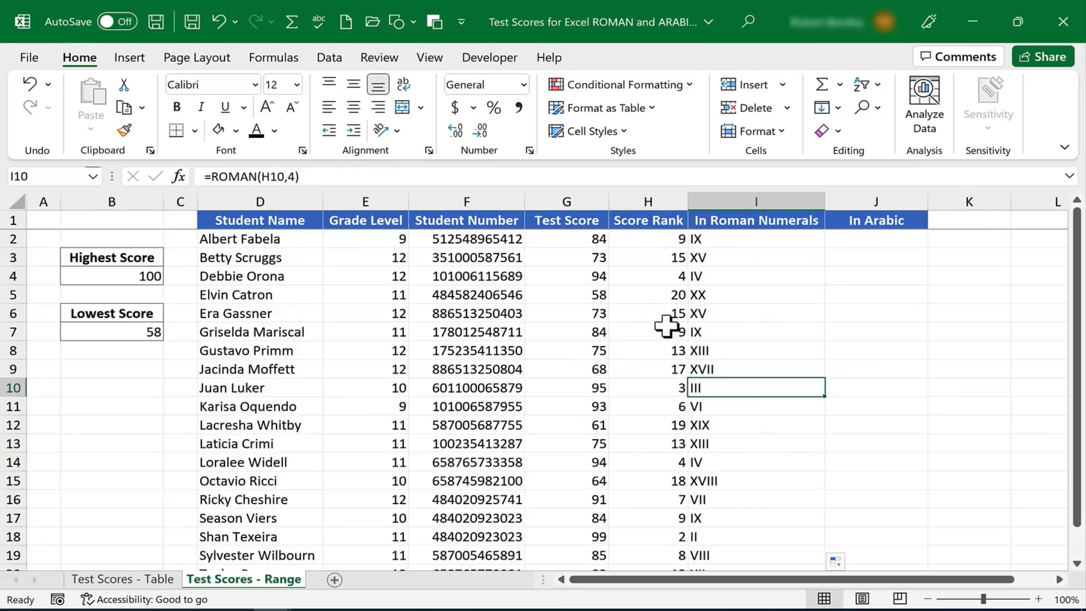
mouse_move(735, 269)
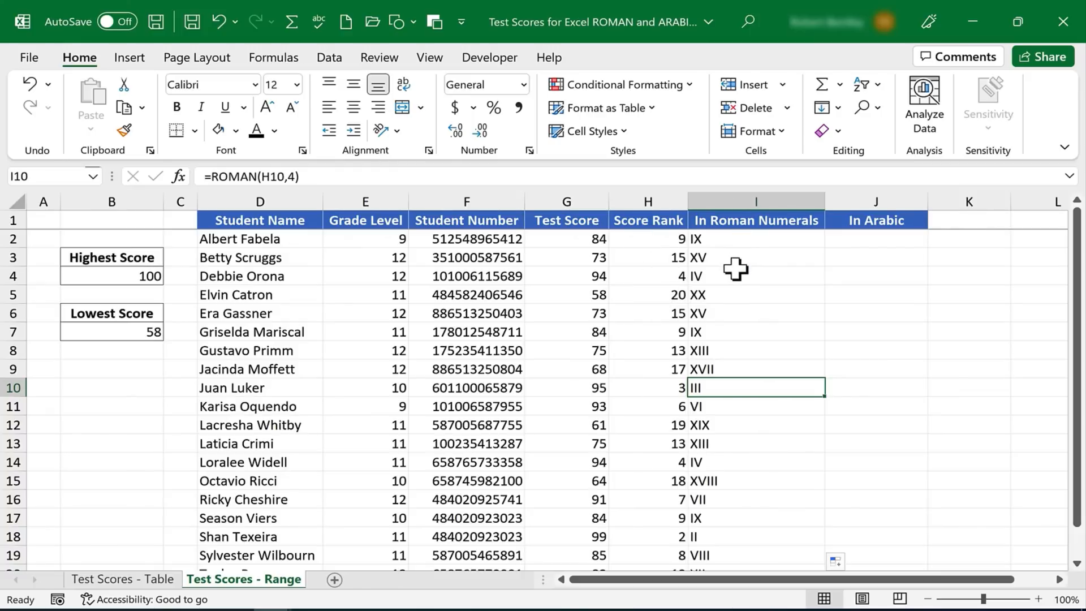
mouse_move(720, 247)
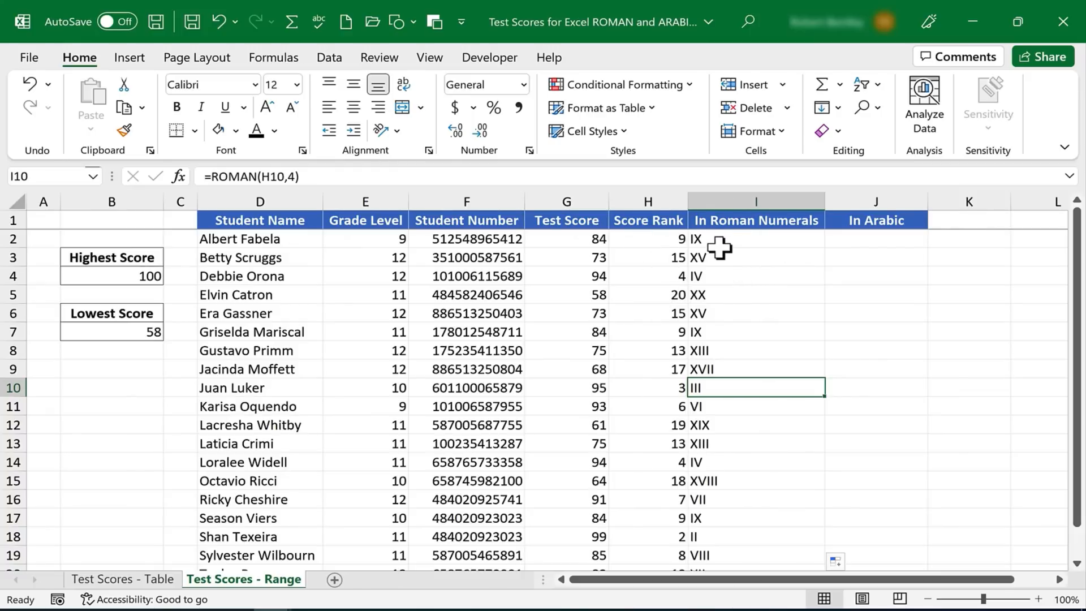
mouse_move(890, 242)
text(=)
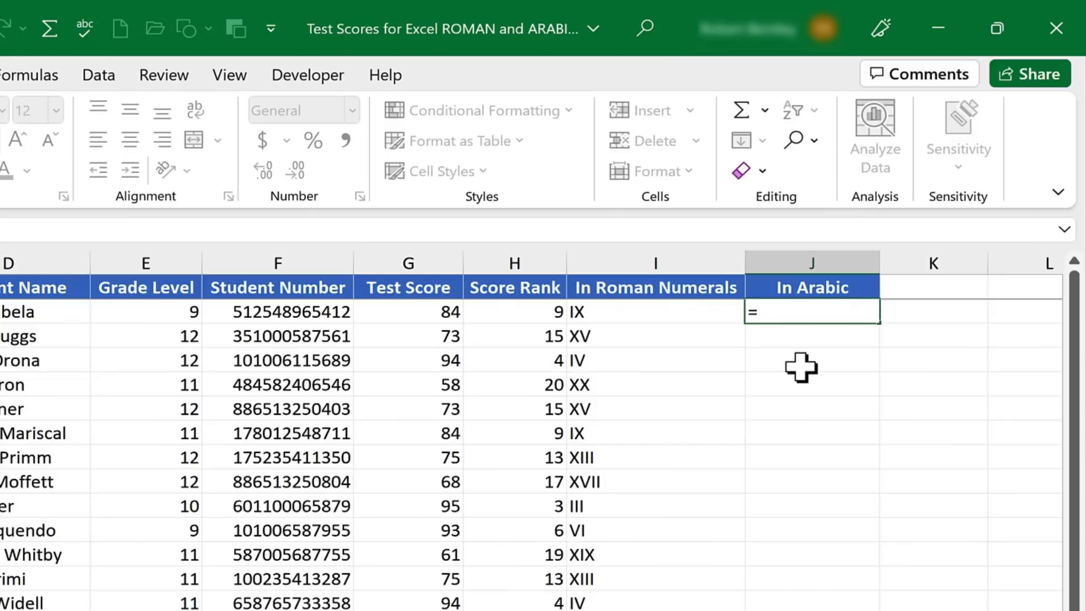
Enter =ARABIC(I2) in J2 and fill it down the In Arabic column
text(arabic()
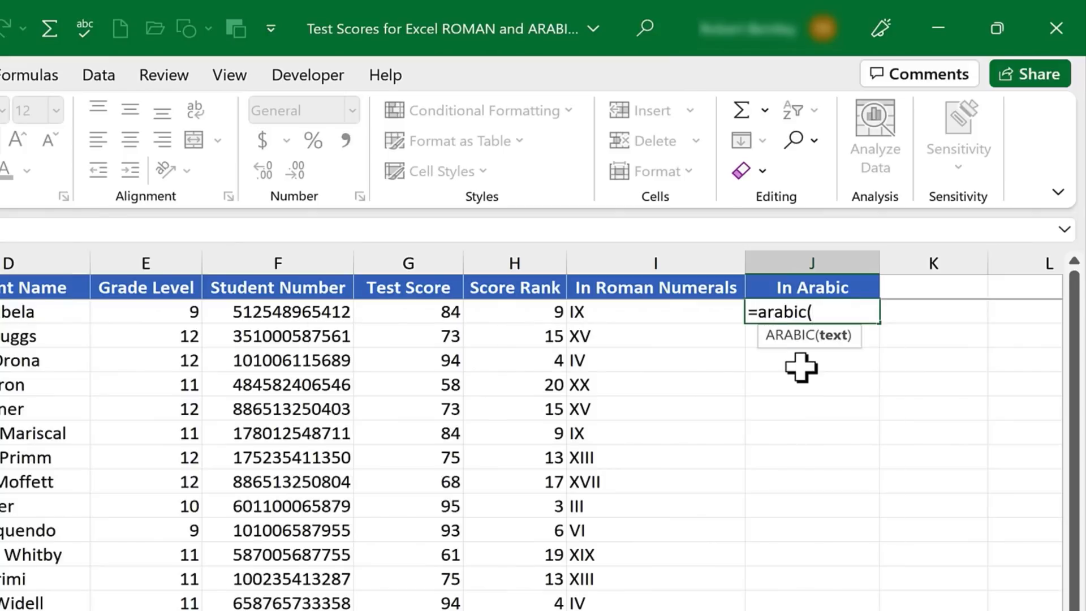
mouse_move(658, 317)
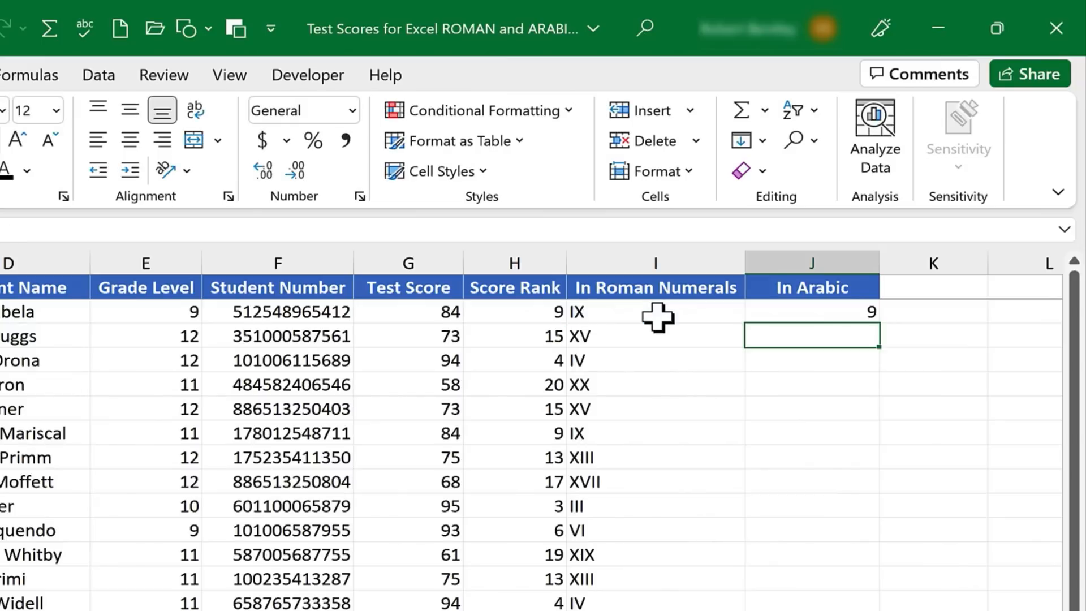
mouse_move(623, 316)
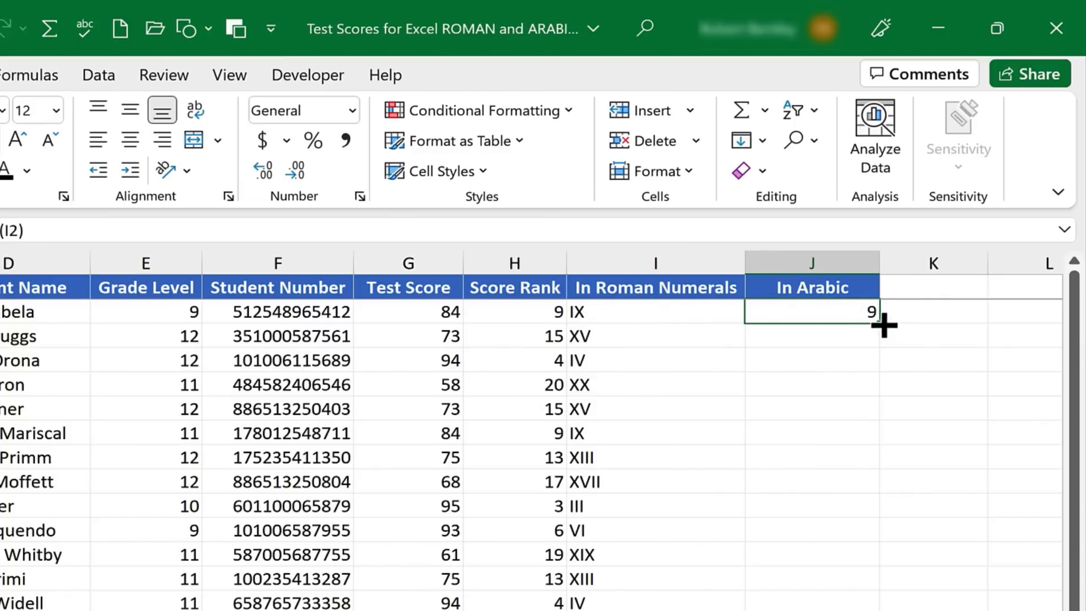
drag(883, 326, 883, 561)
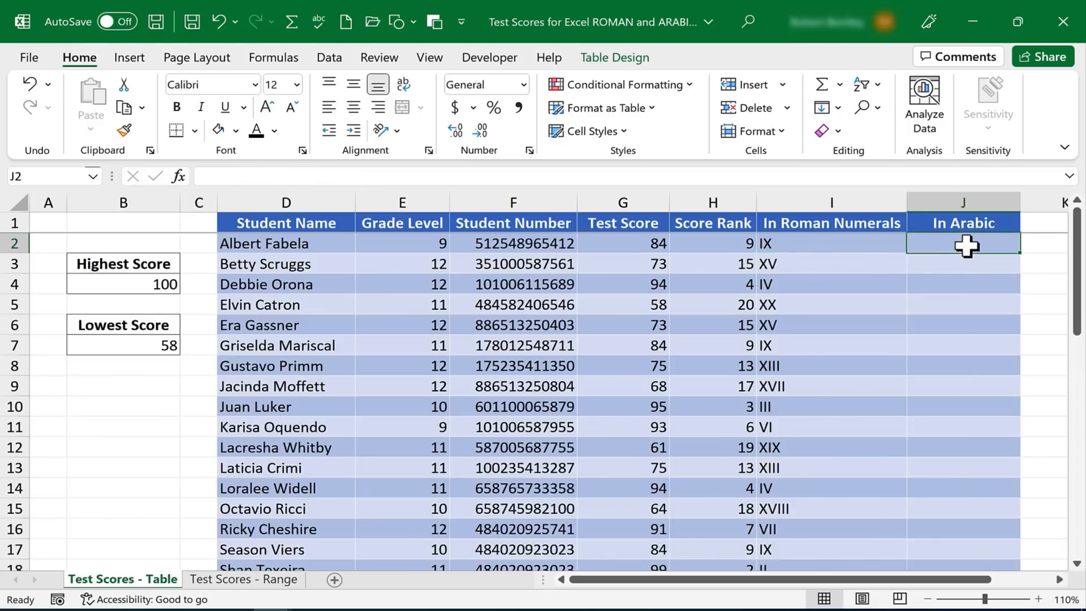
Enter =ARABIC(I2) in J2 of the table sheet so the column converts numerals back to numbers
text(=arabic()
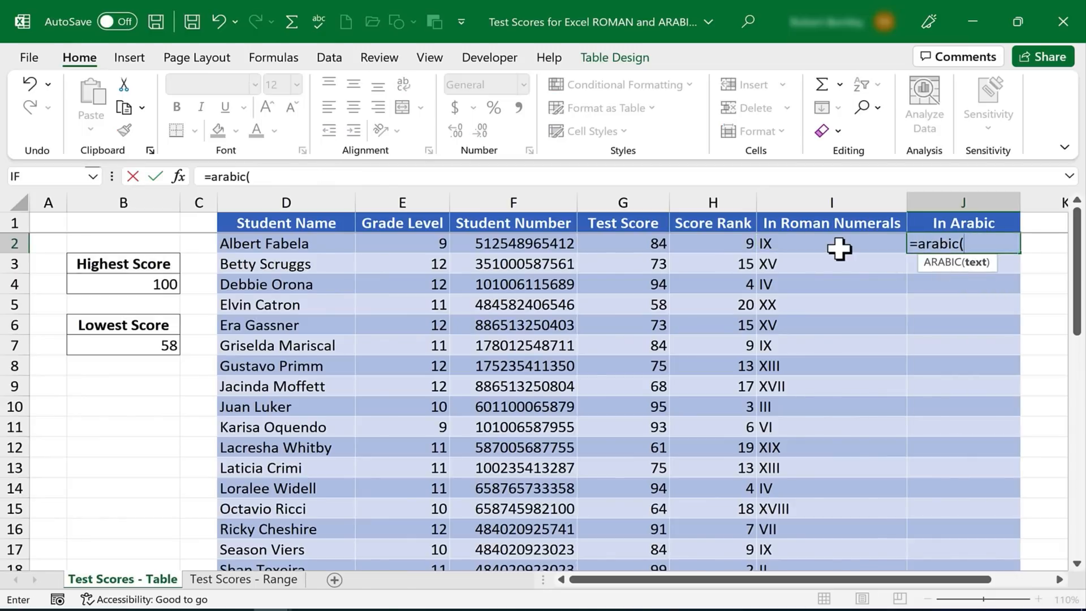
key(Enter)
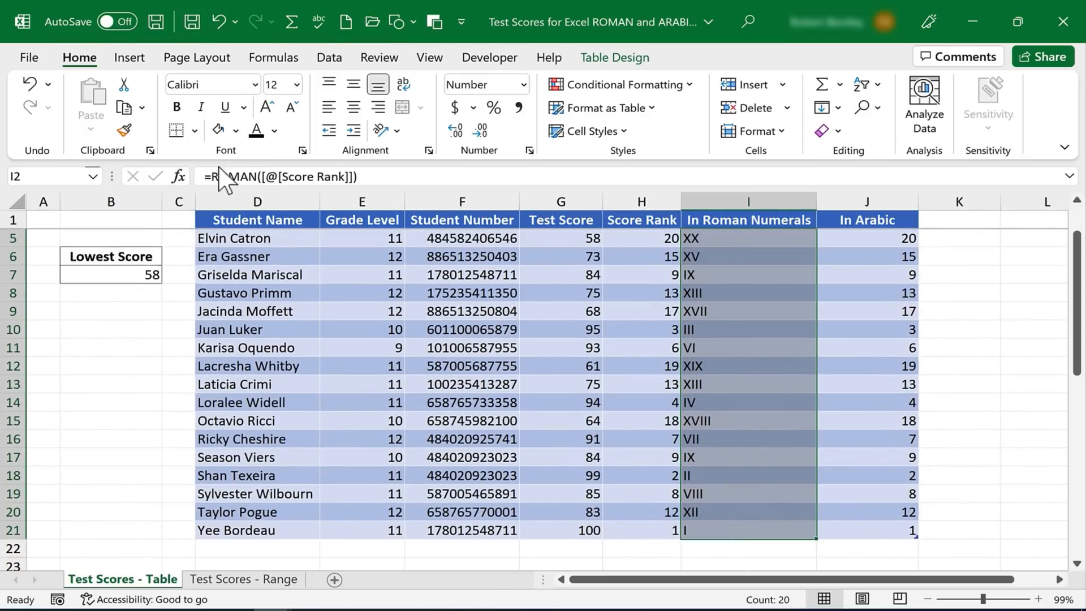
click(243, 84)
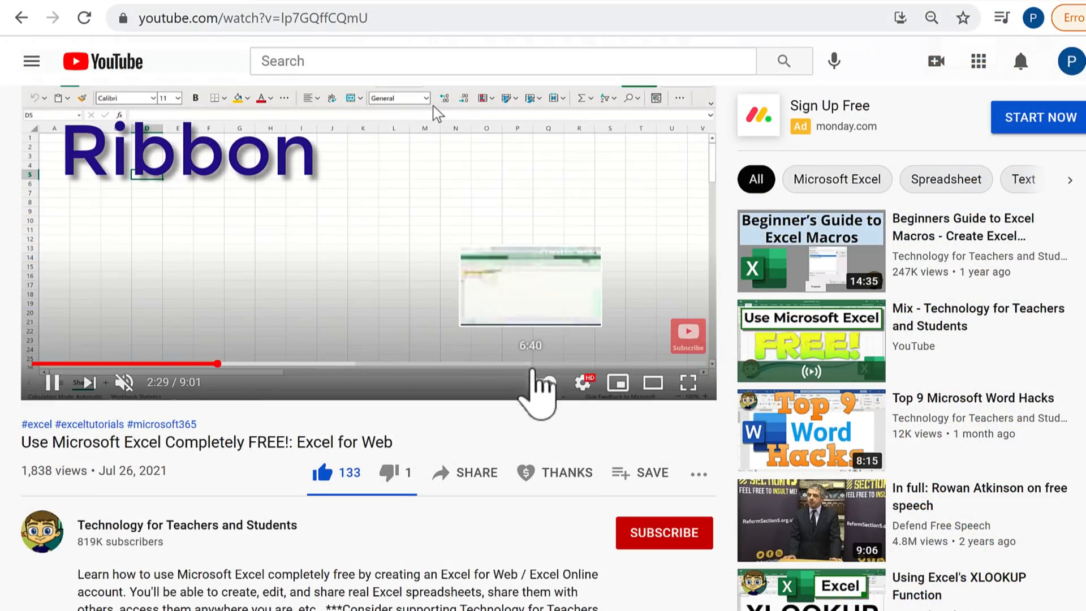
Bring up the Super Thanks dialog for the video's creator
click(554, 473)
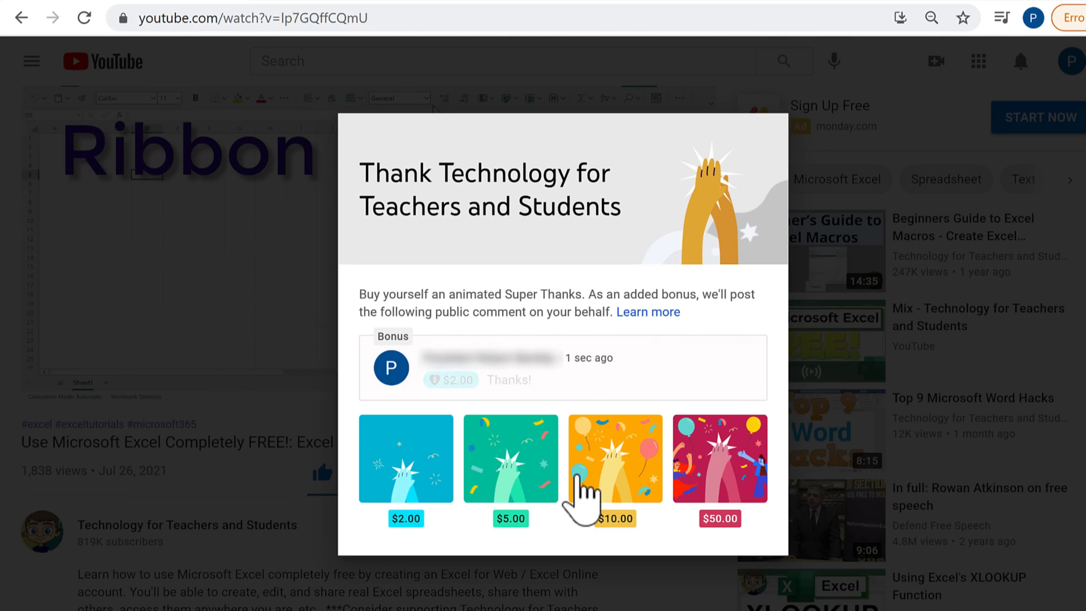